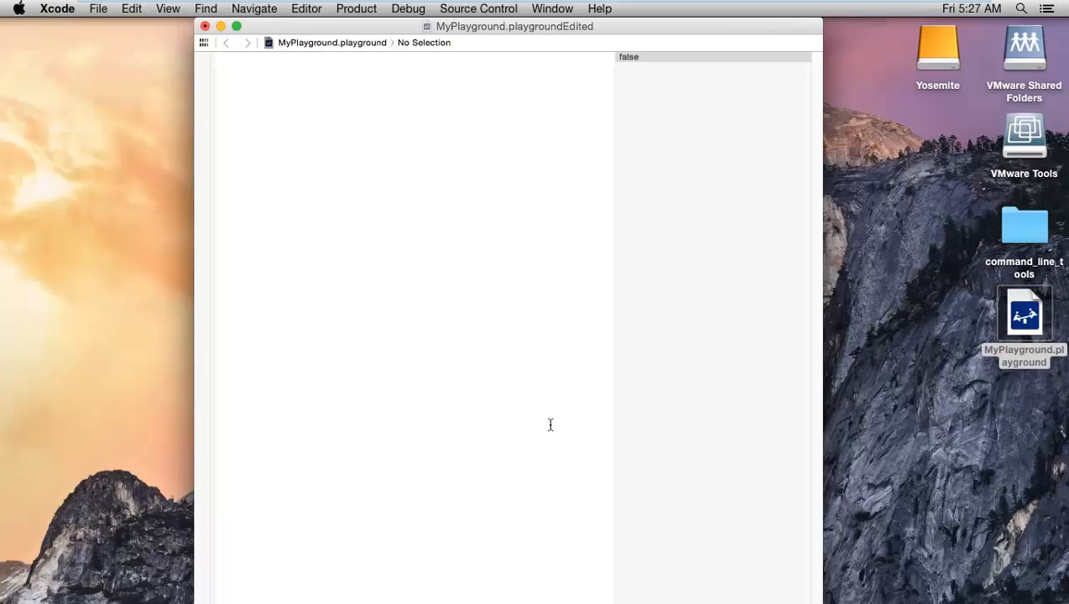
Step: Write 'typealias MyPersoanl = String' as the first line of the playground
left_click(221, 56)
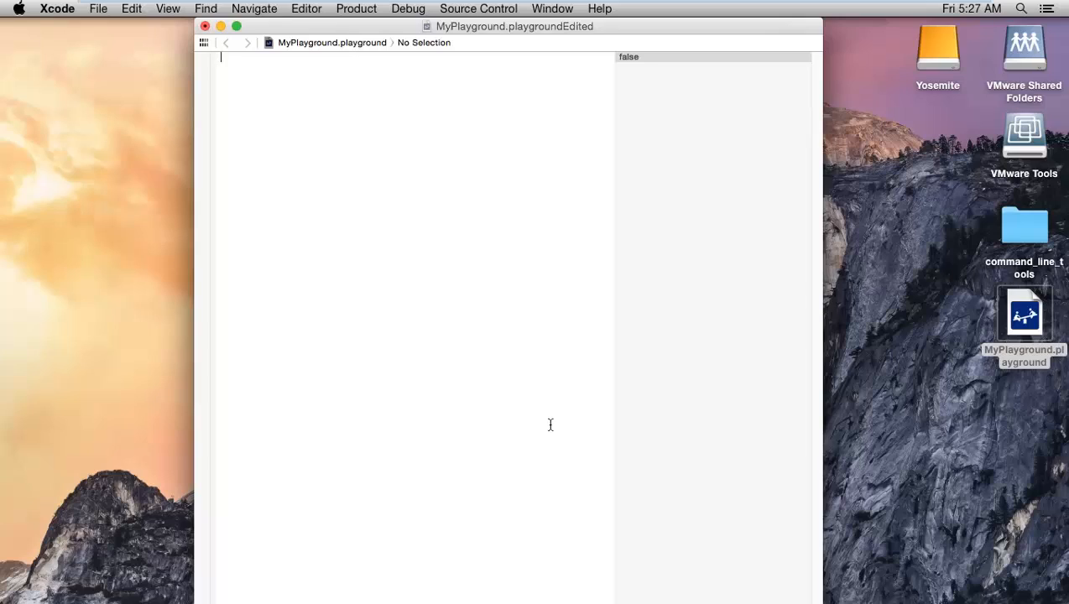
type("type")
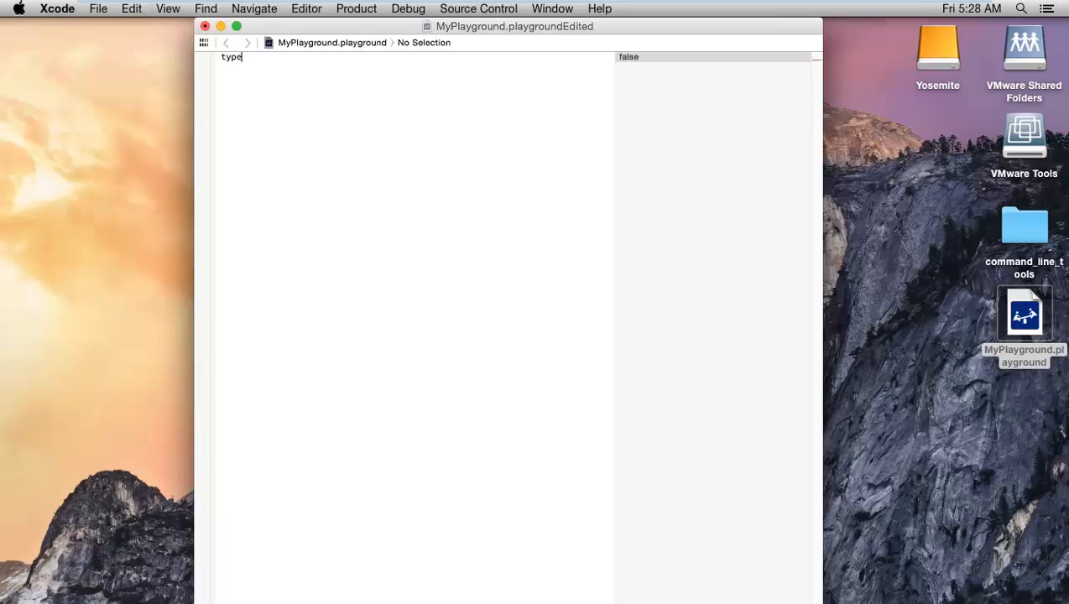
type("alias")
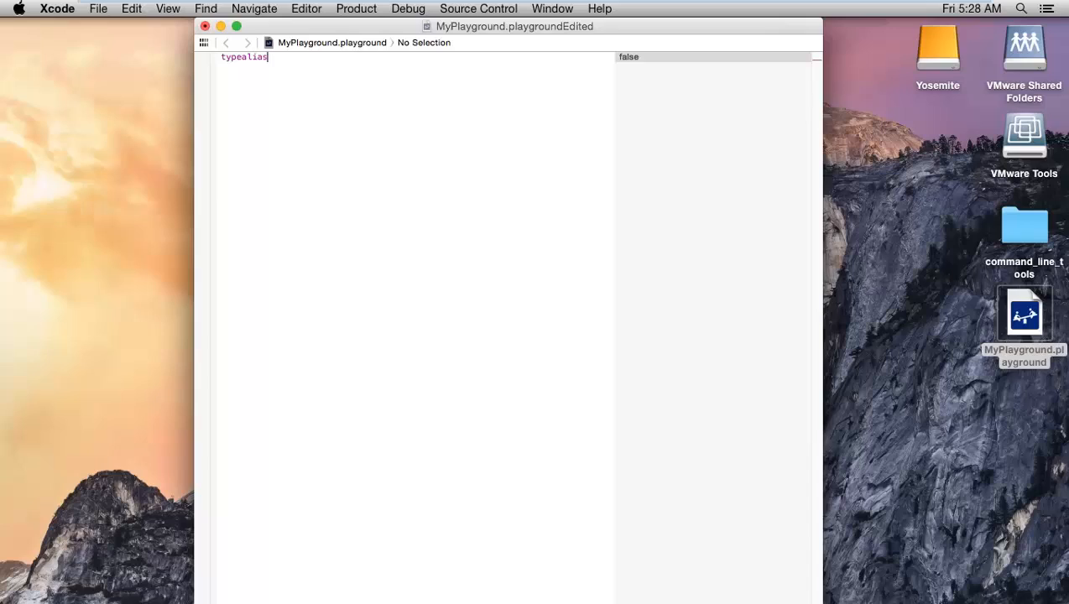
type("\" \"")
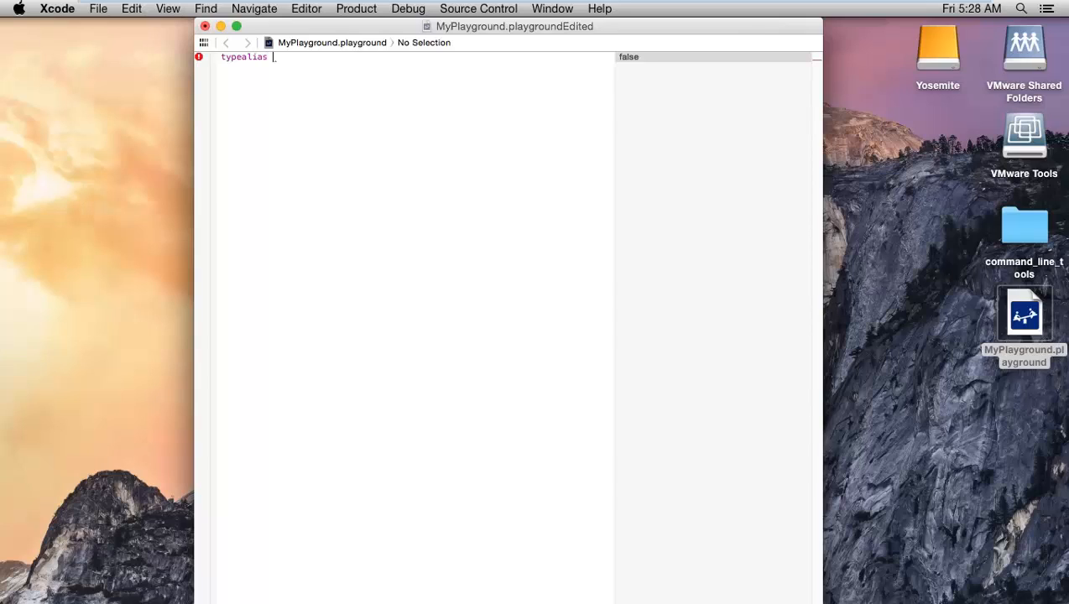
type("MyPersoanl")
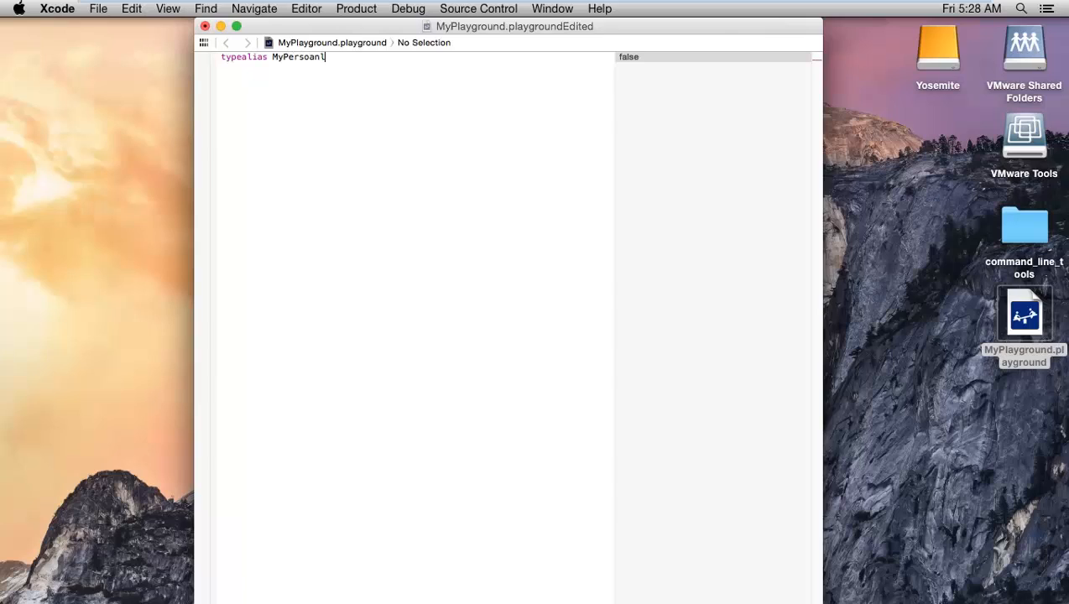
type("= String")
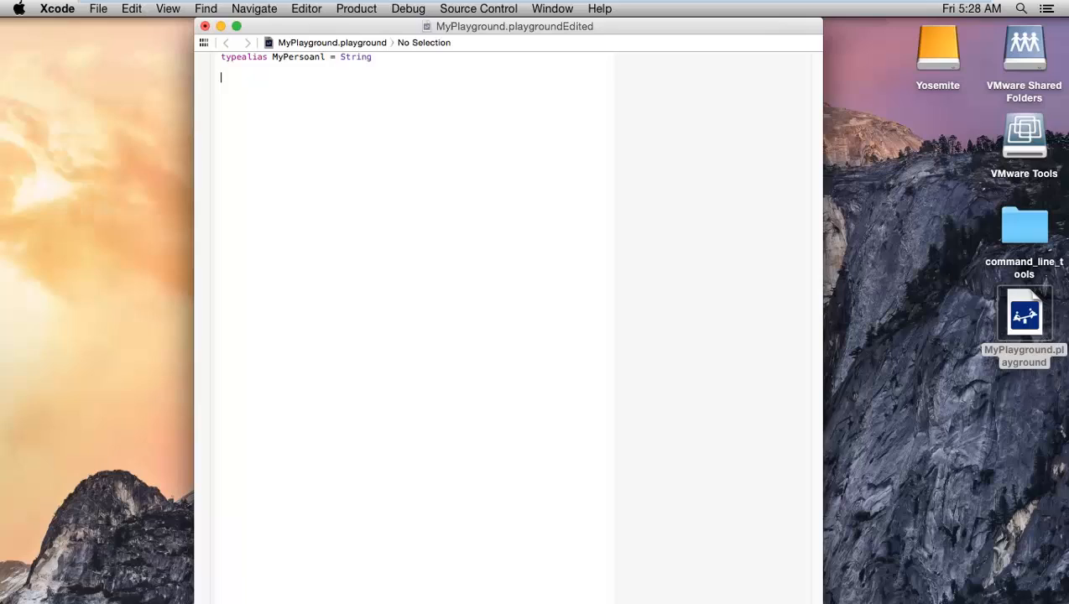
Step: Declare 'var MyName : MyPersoanl' and assign it "Abhishek"
type("v")
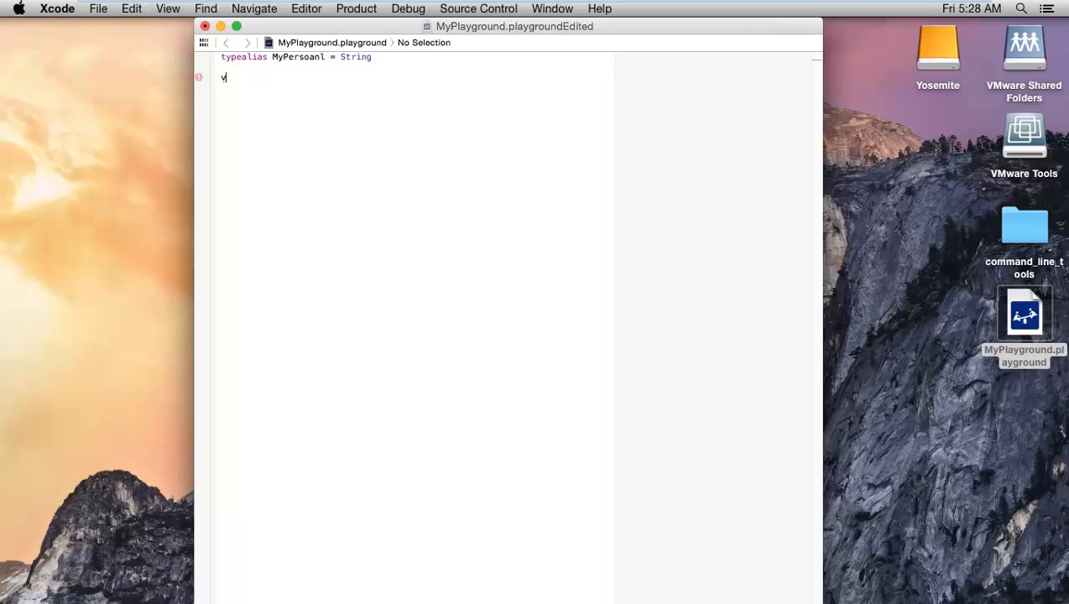
type("ar MyName :")
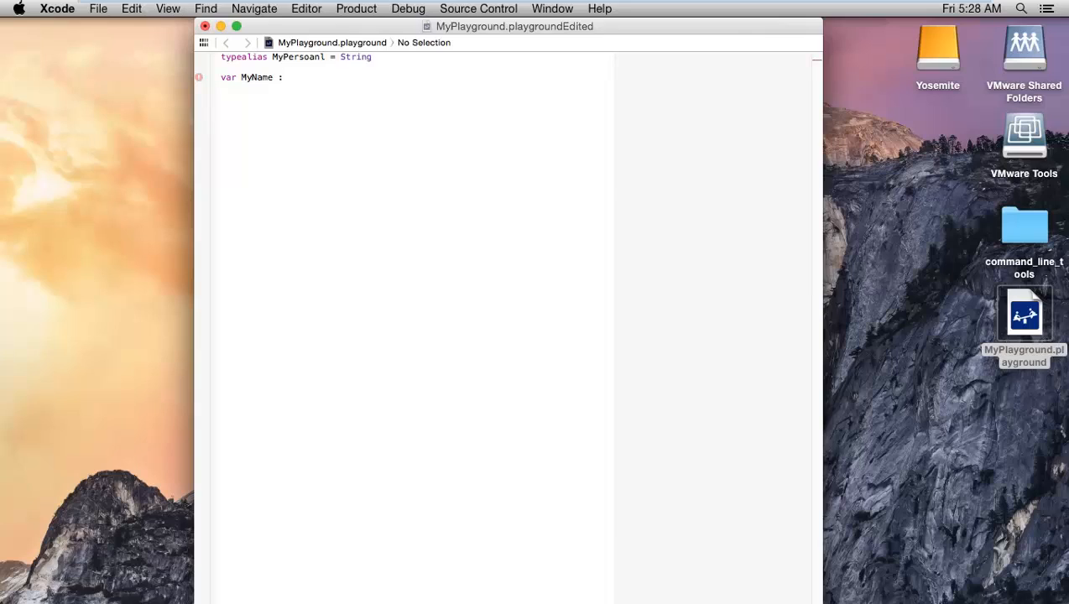
type("MyPersoanl")
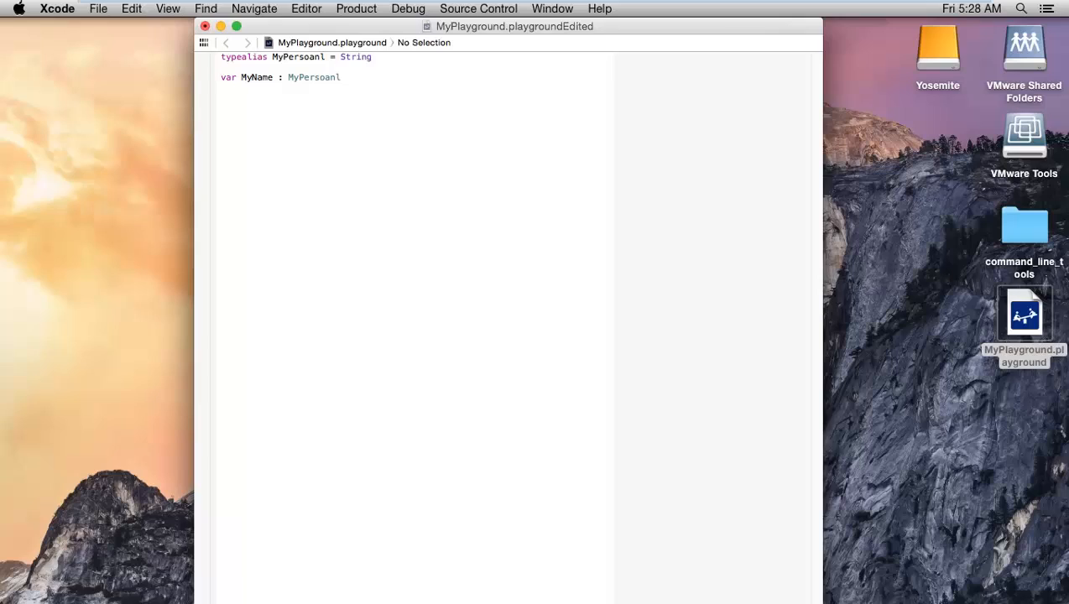
type("MyPersoanl")
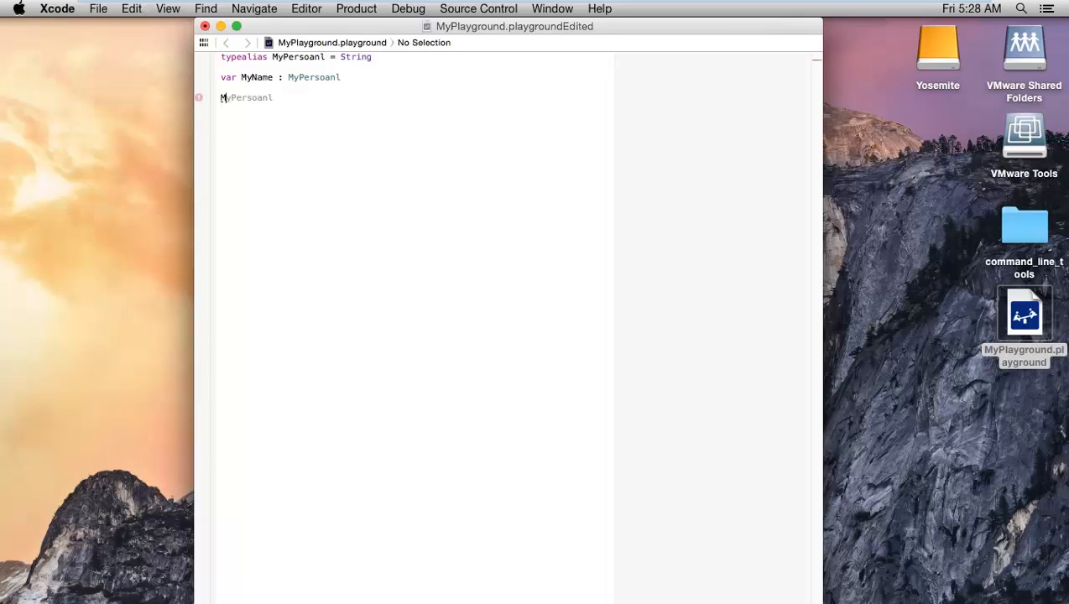
type("MyName = \"\"")
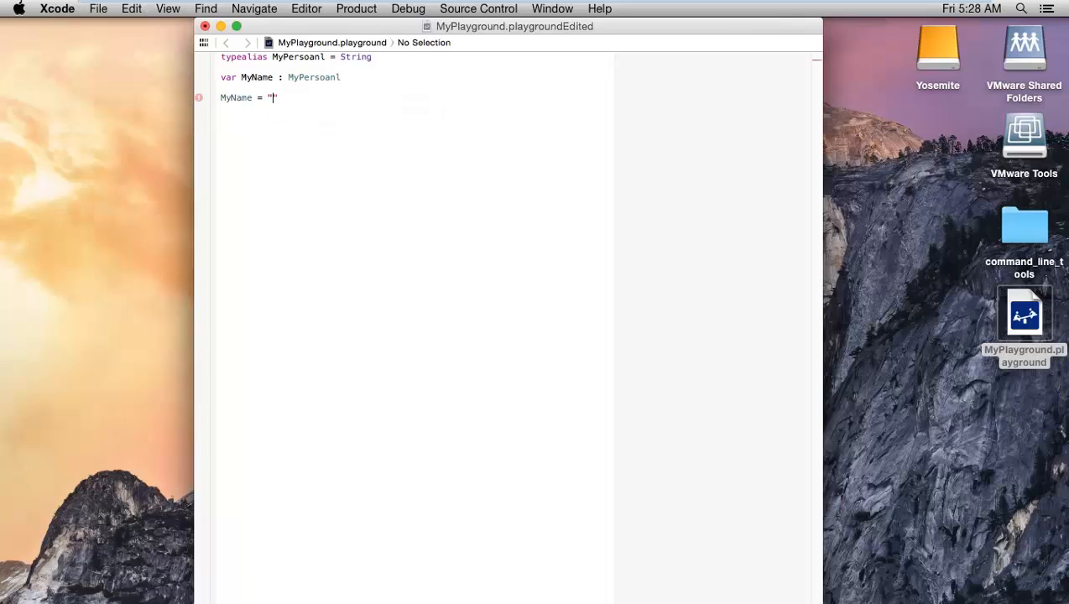
type("Abhishek")
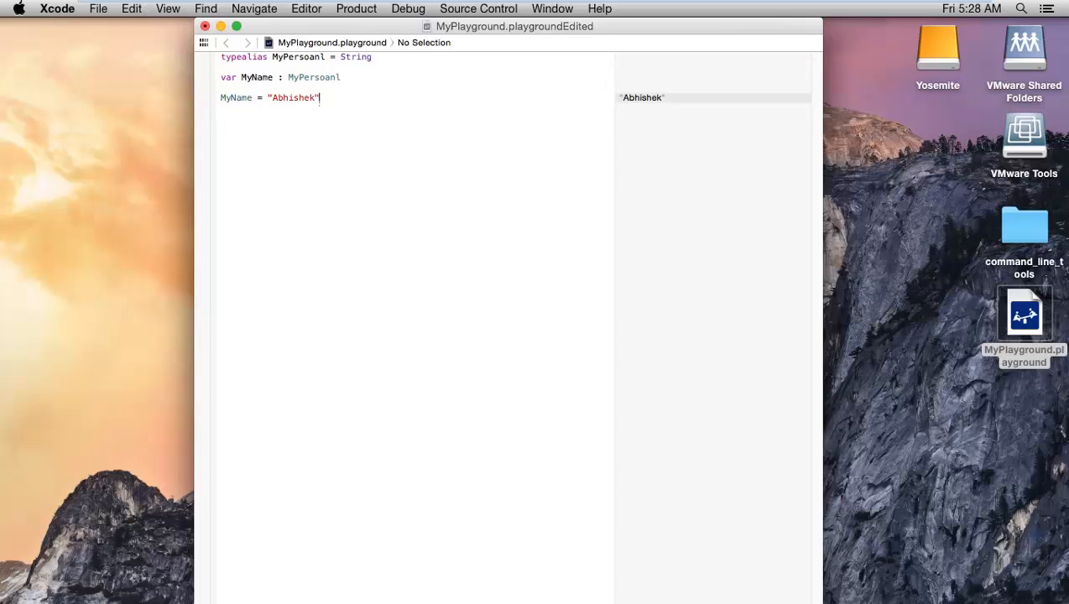
type("MyName")
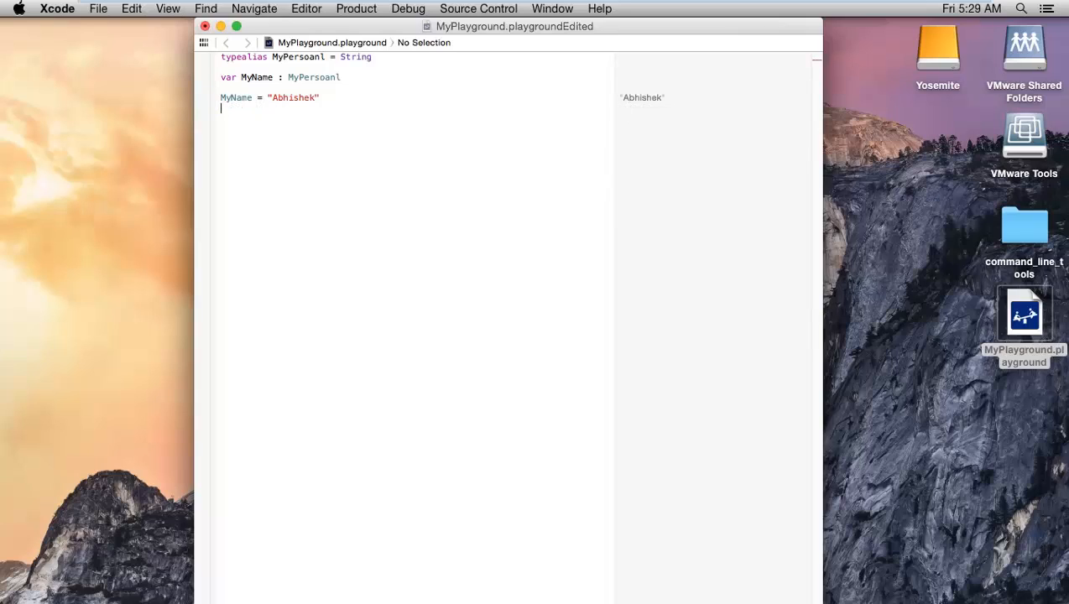
Step: Start a second 'typealias' line and bring up the Emoji & Symbols picker
type("t")
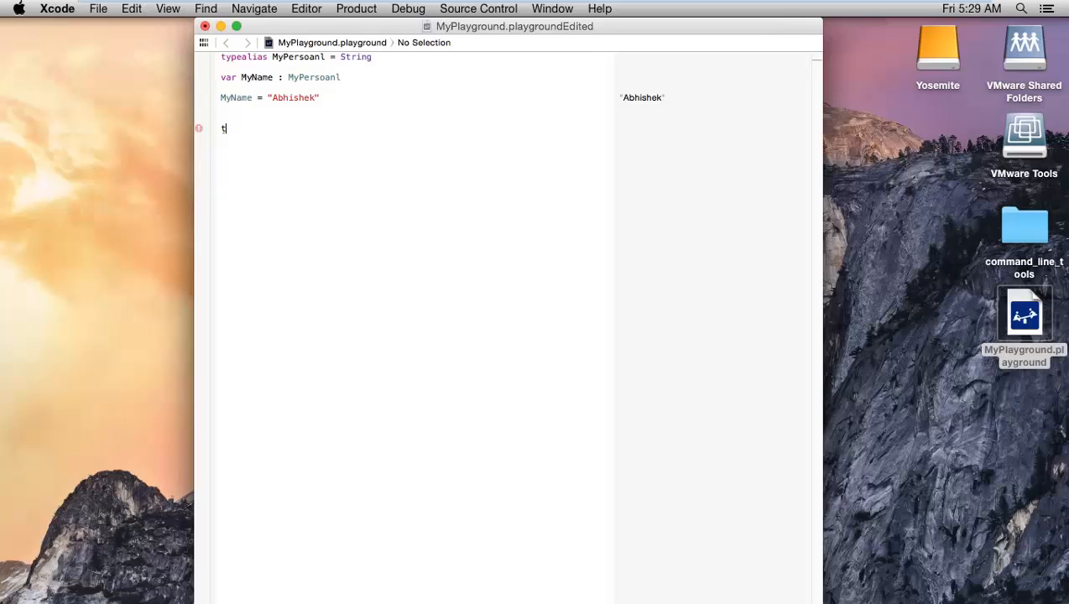
type("ype")
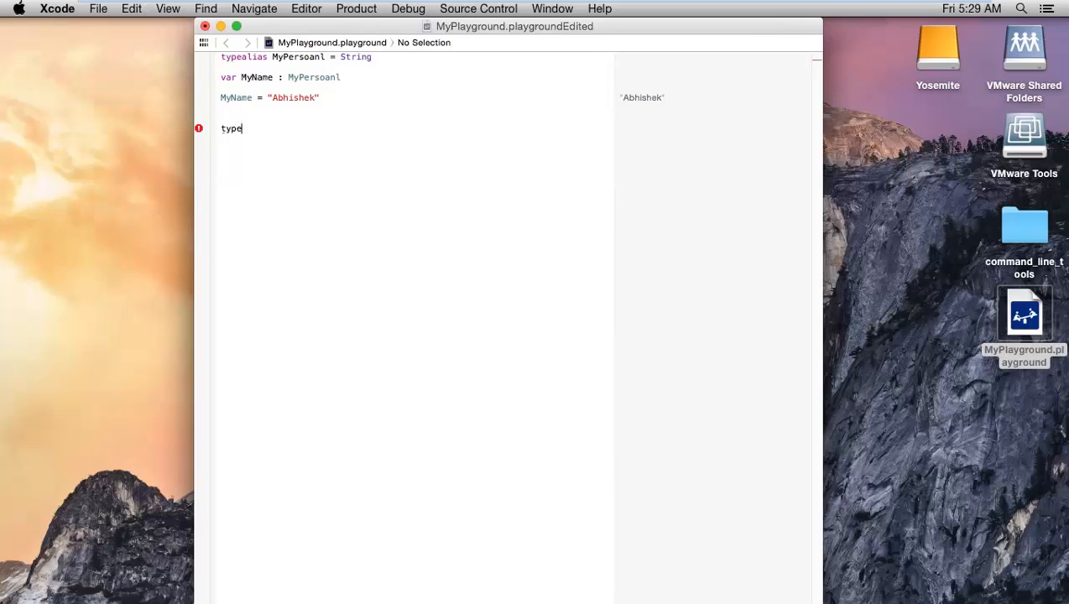
type("alias")
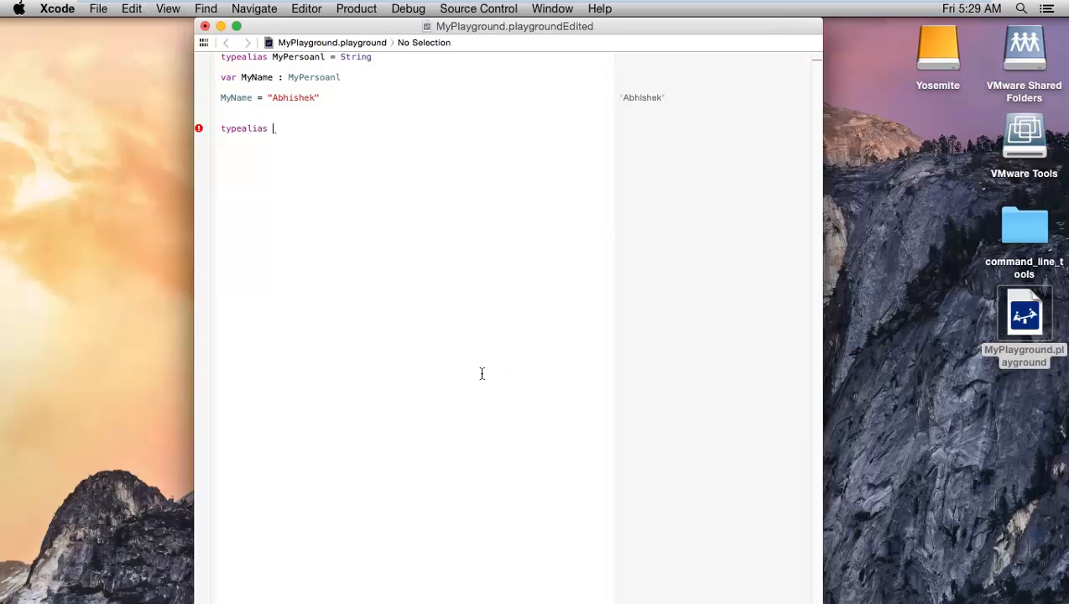
mouse_move(95, 32)
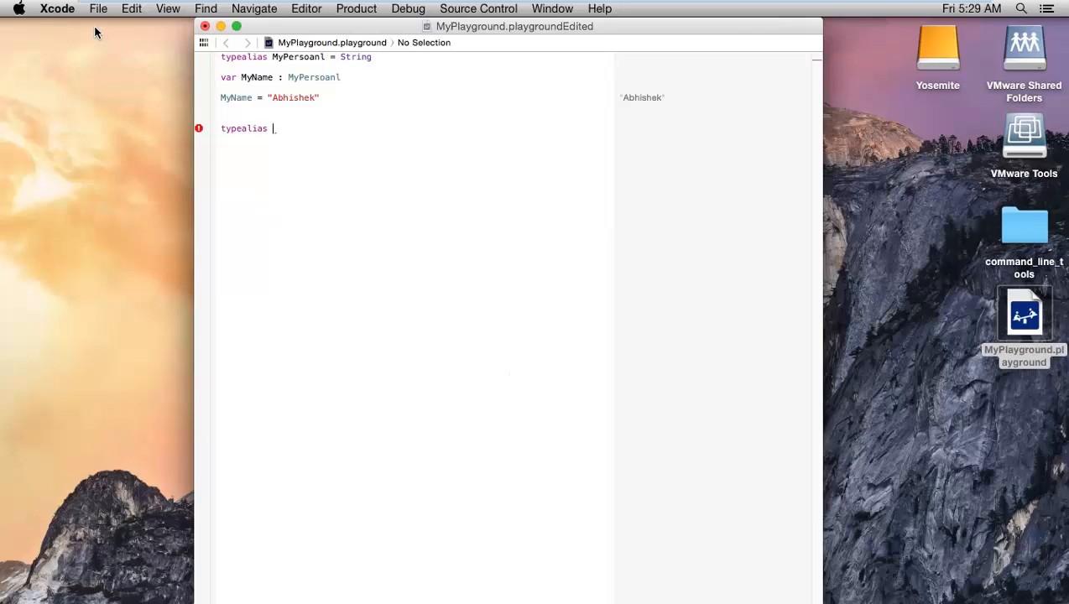
left_click(131, 8)
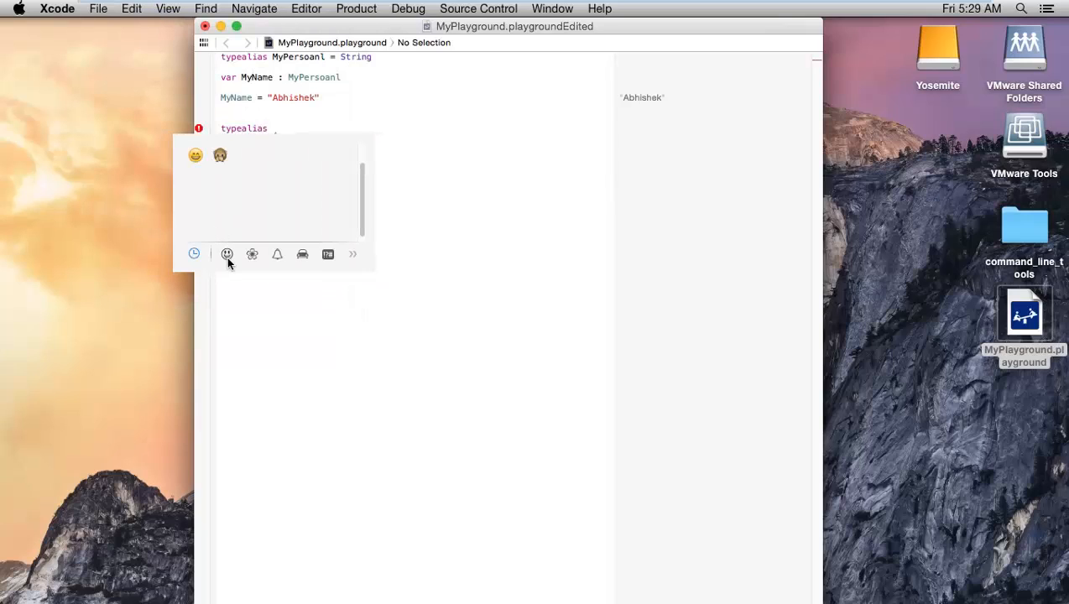
Step: Insert the eyes emoji from the Smileys group as the alias name, then begin '= Do'
left_click(226, 254)
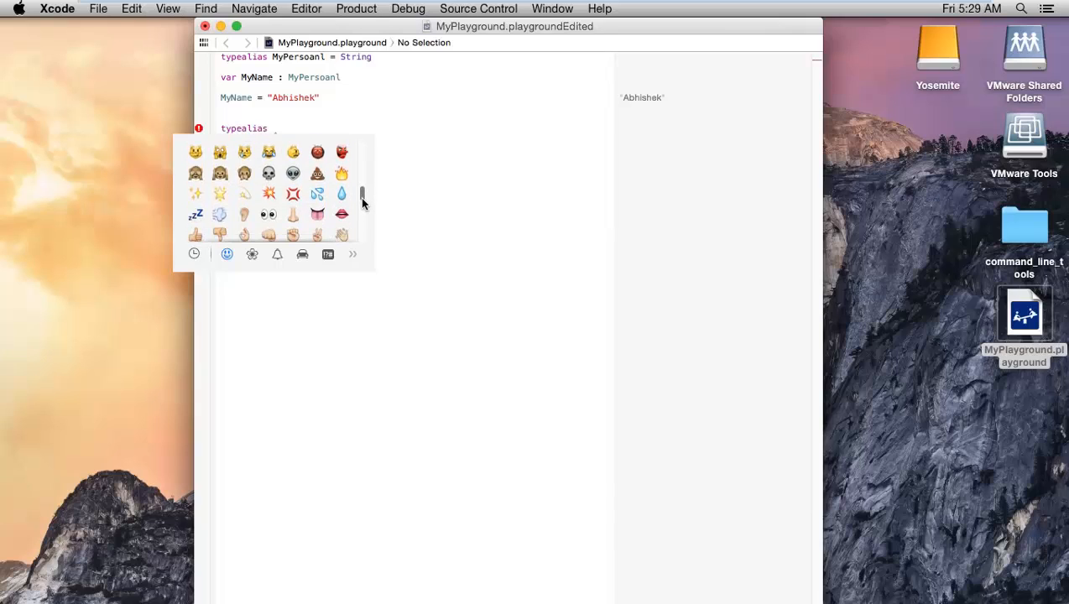
scroll("down", 3)
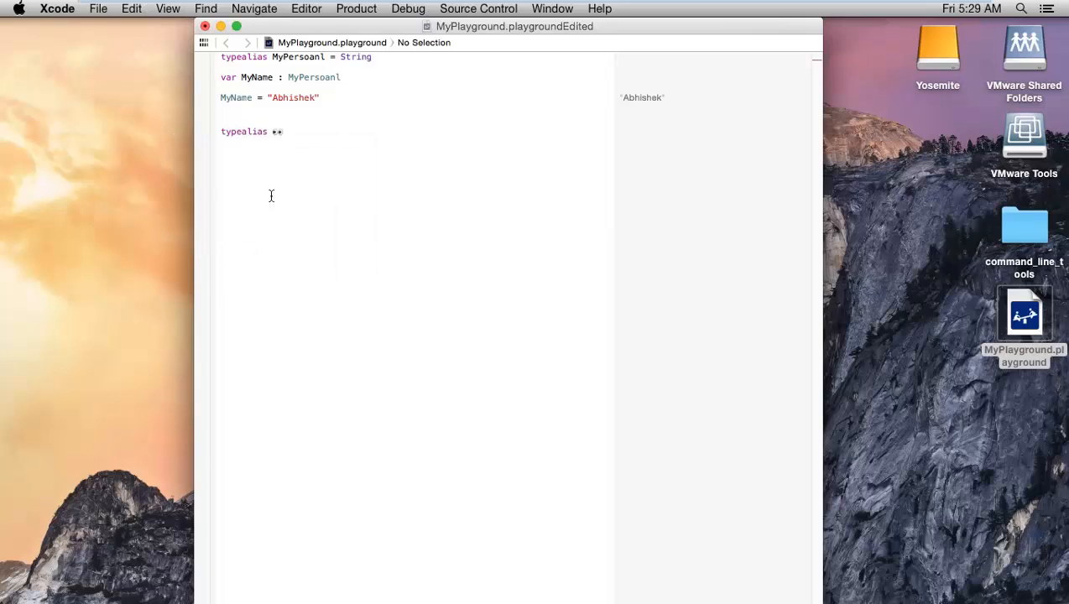
type("= Doubl")
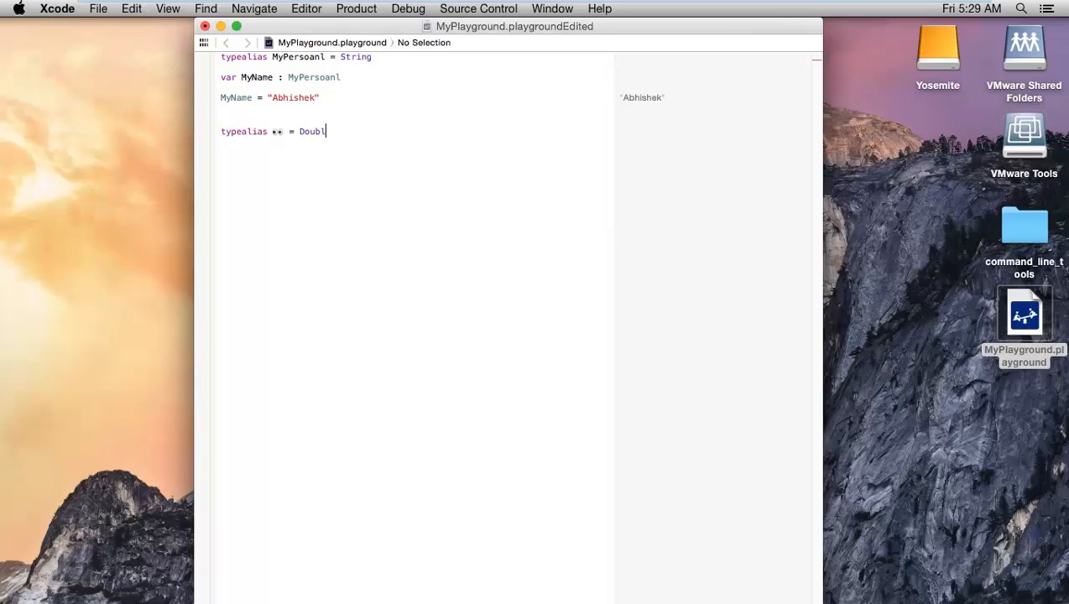
Step: Finish the eyes-emoji alias as '= Double', fixing the lowercase 'double' error
key("backspace")
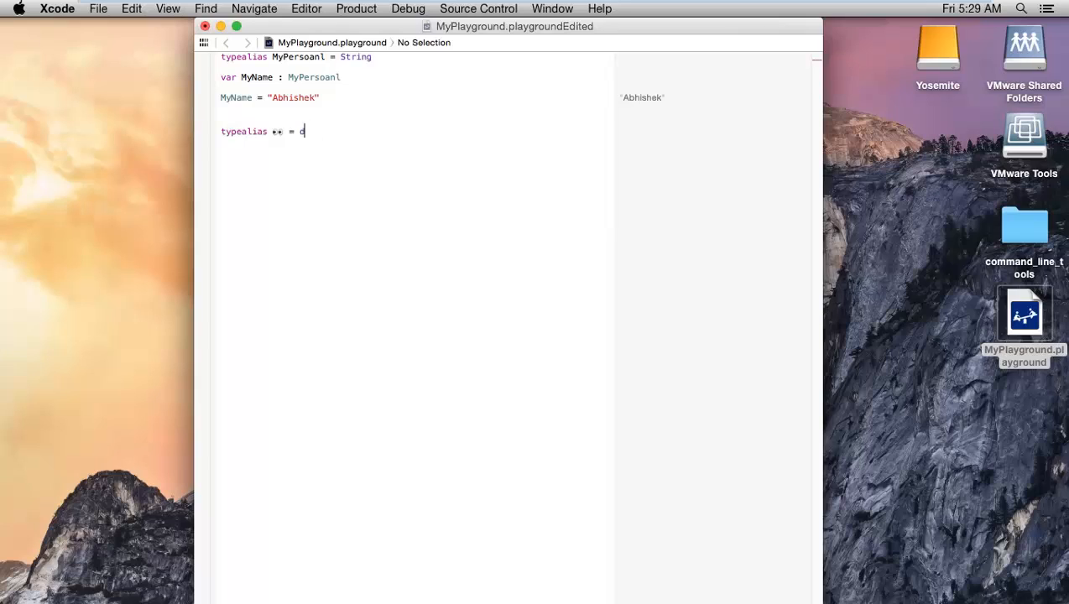
type("oub")
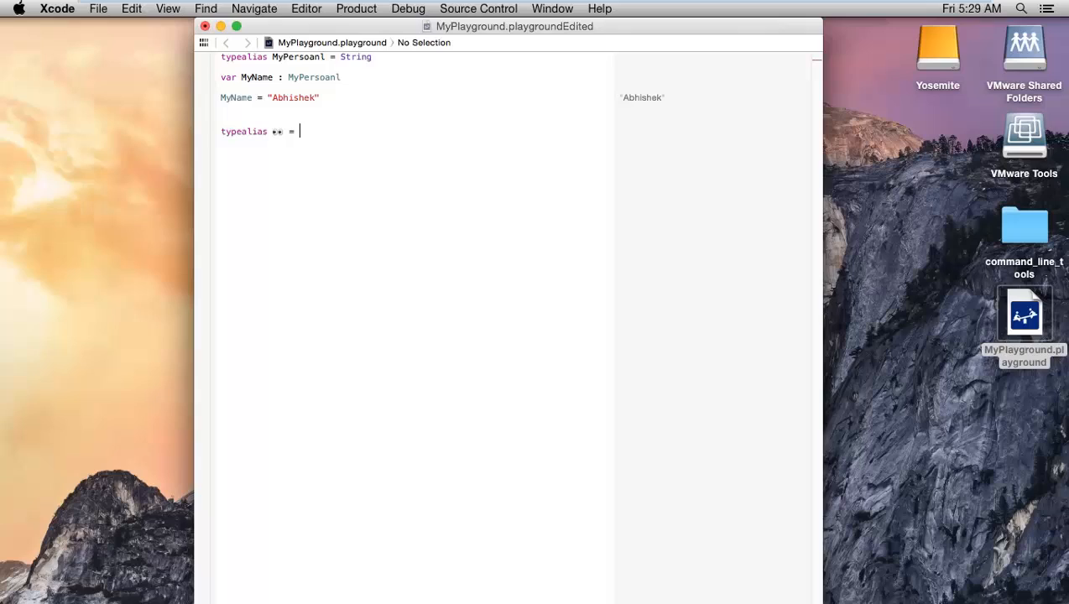
type("do")
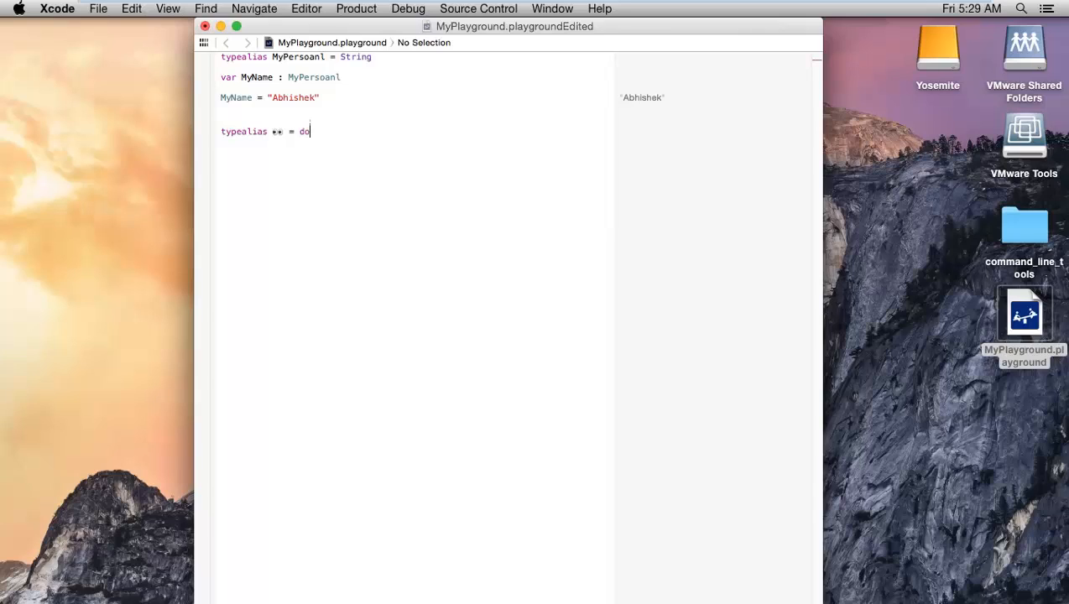
type(".")
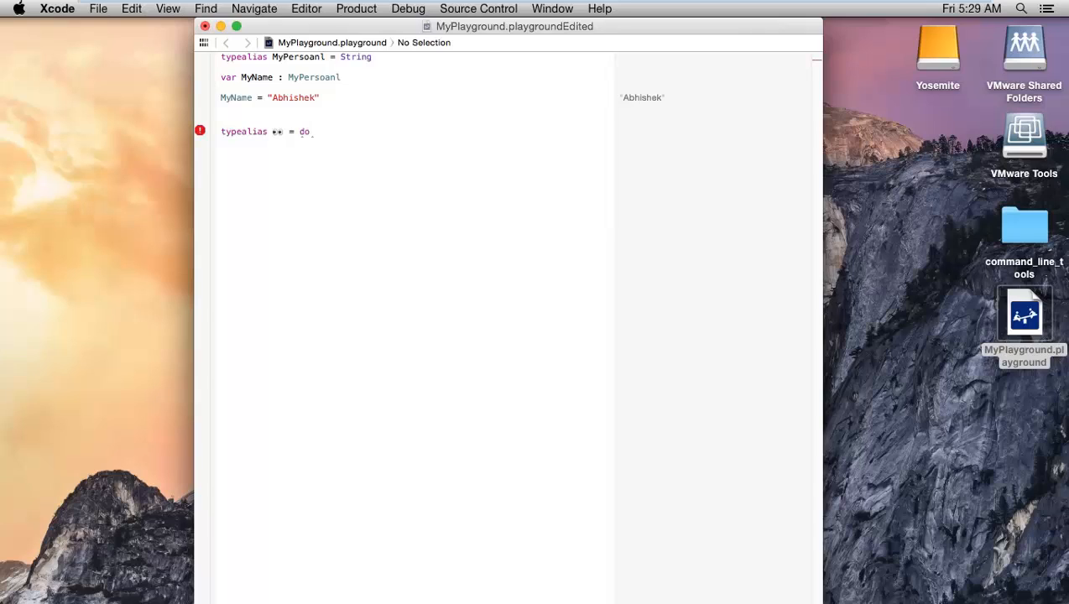
key("backspace")
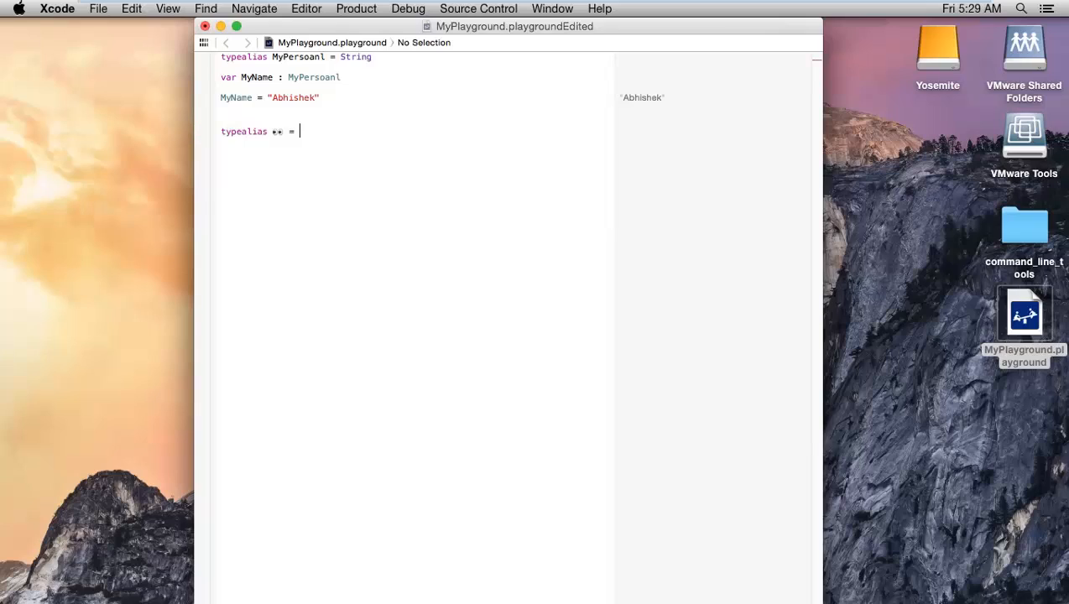
type("double")
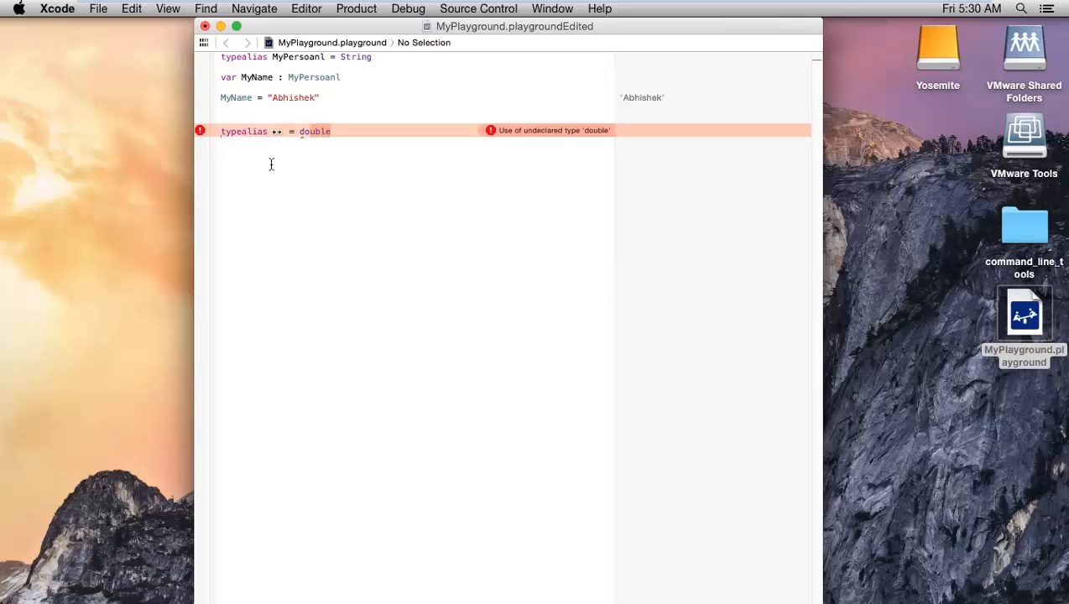
key("backspace")
type("Int")
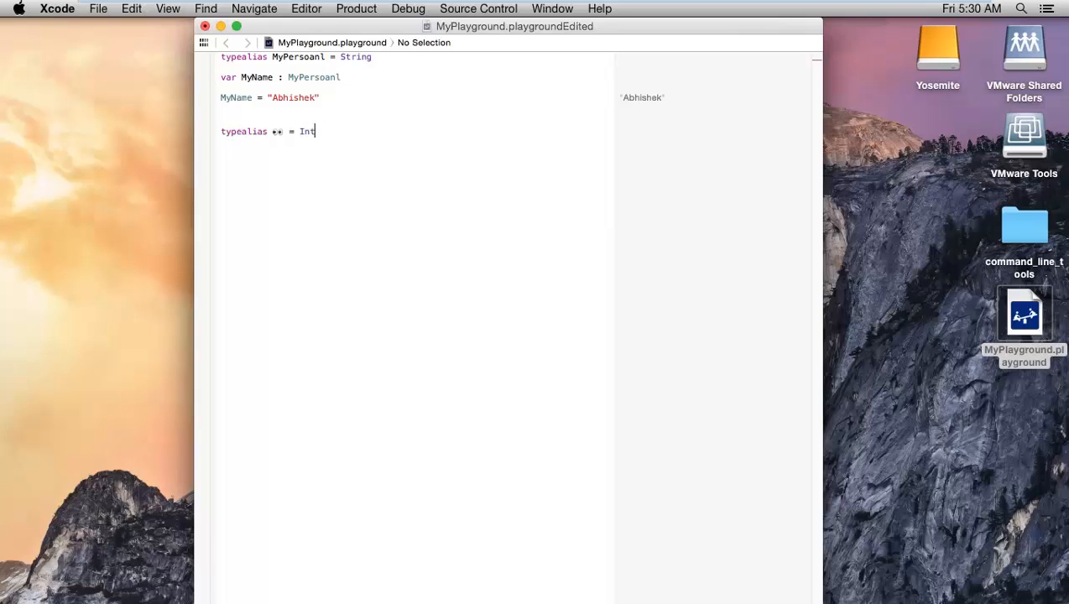
type("Double")
key("enter")
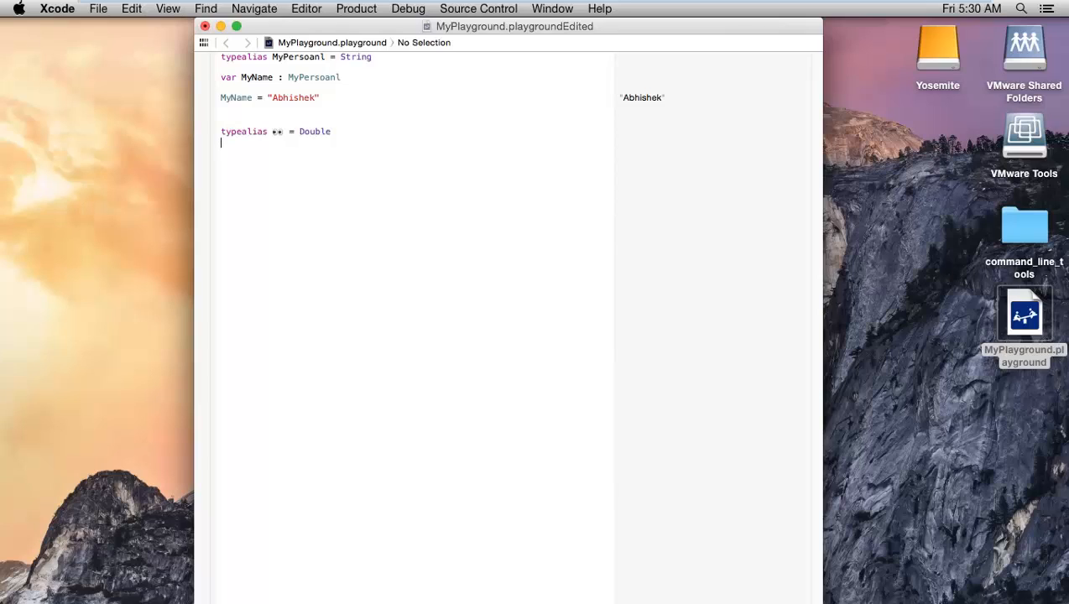
Step: Declare 'var Age' of the eyes-emoji type and assign it 25.0236
type("var Age")
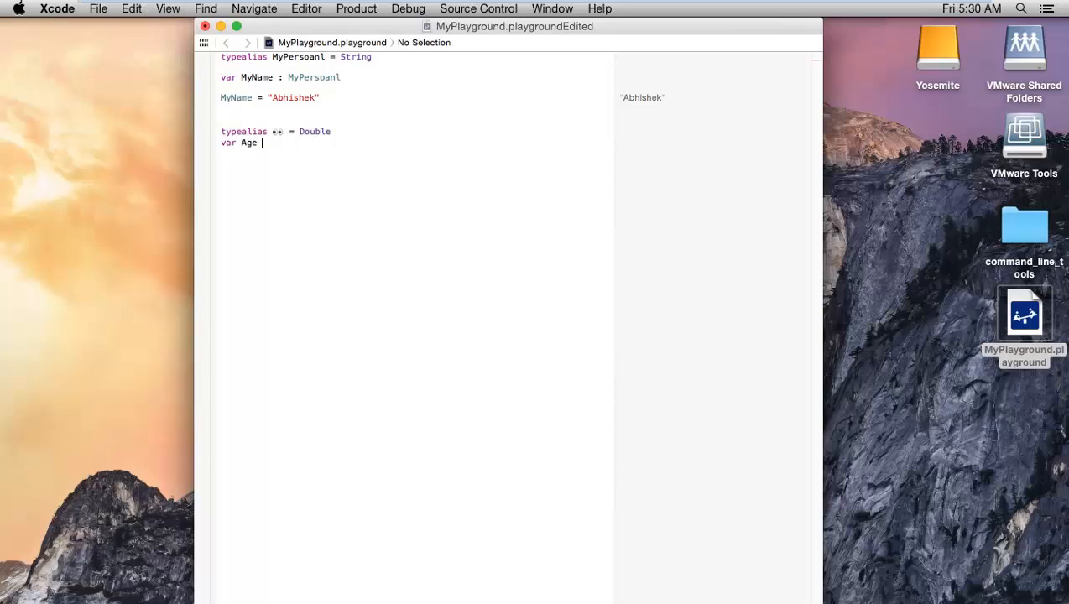
type(":👀")
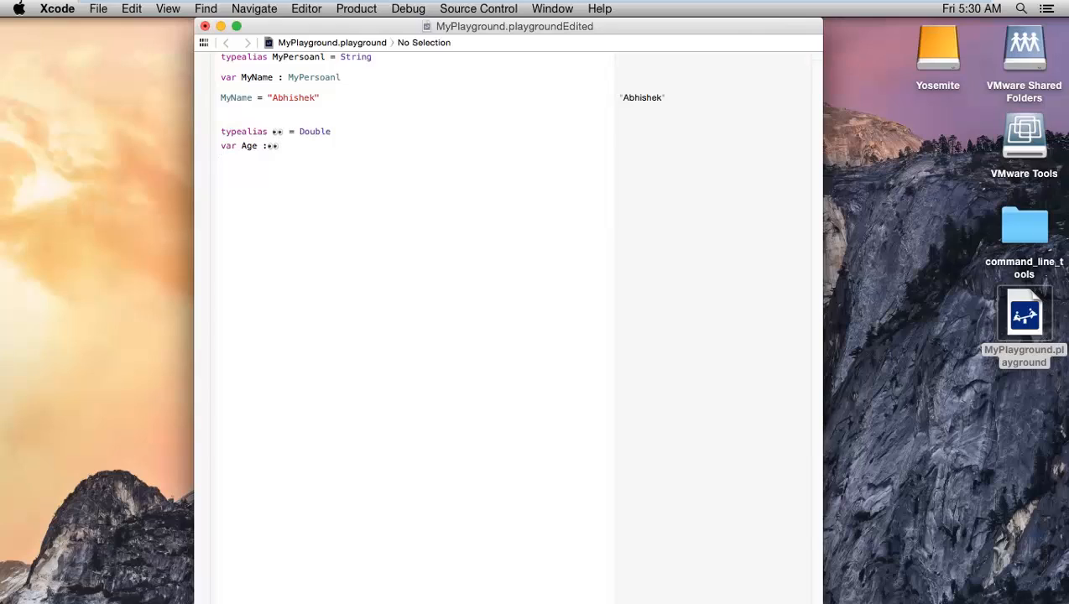
type("Age")
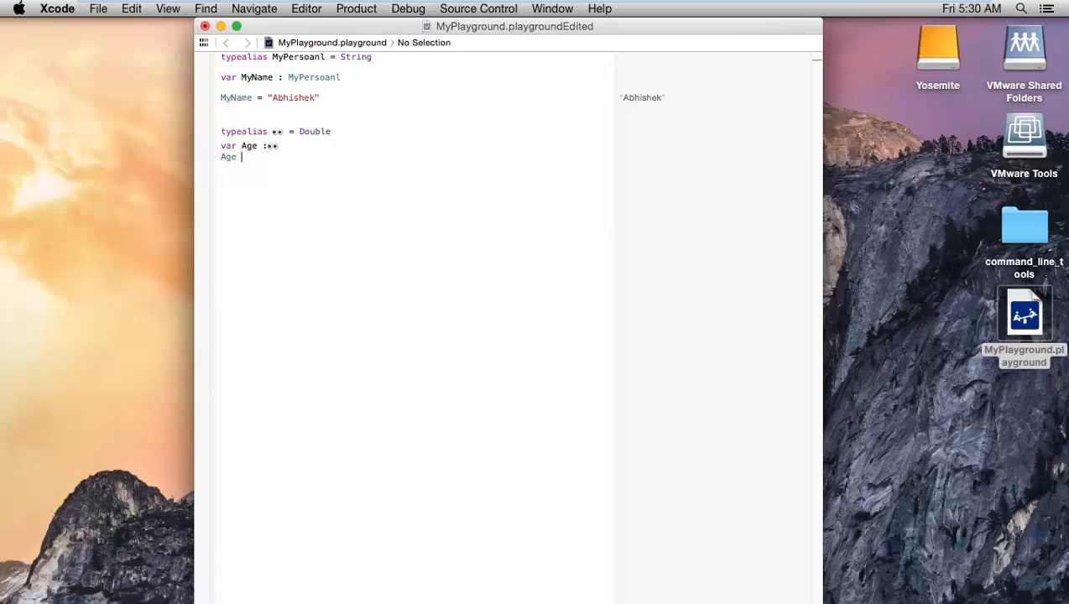
type("= 25.")
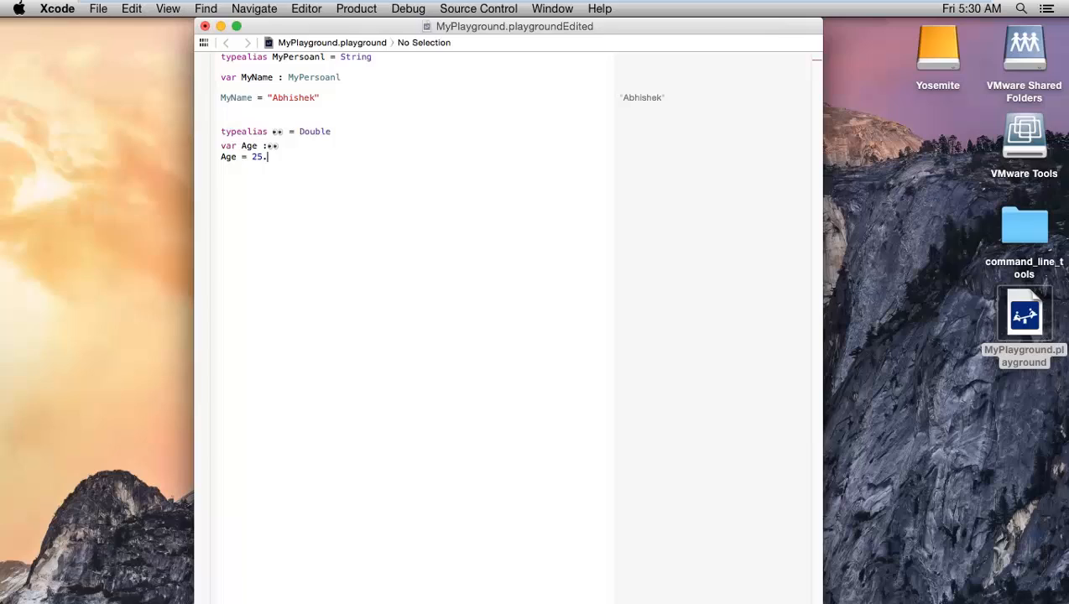
type("0236")
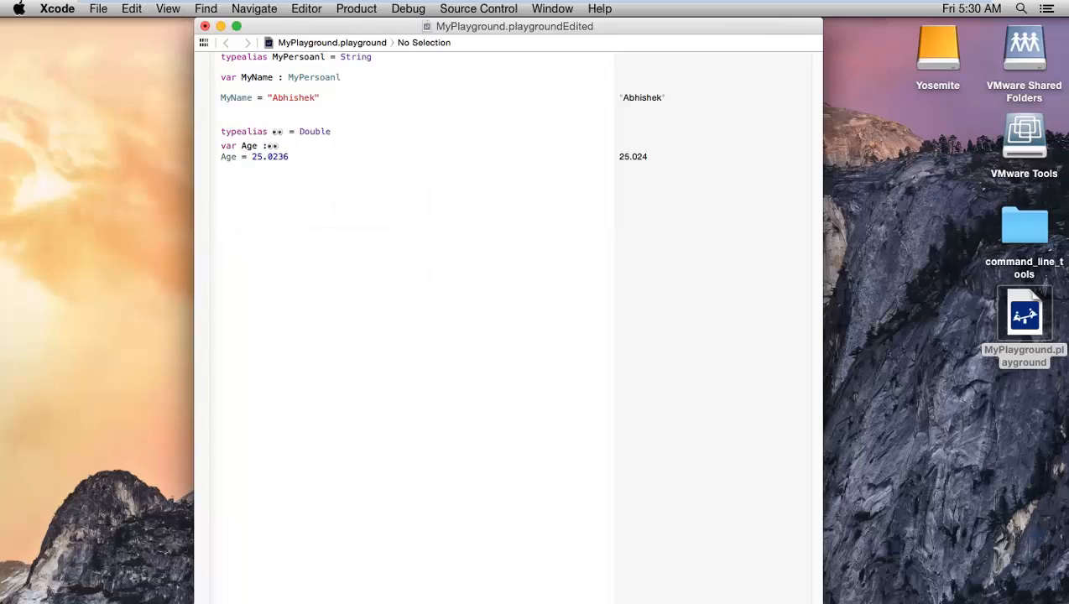
type("Age = \"")
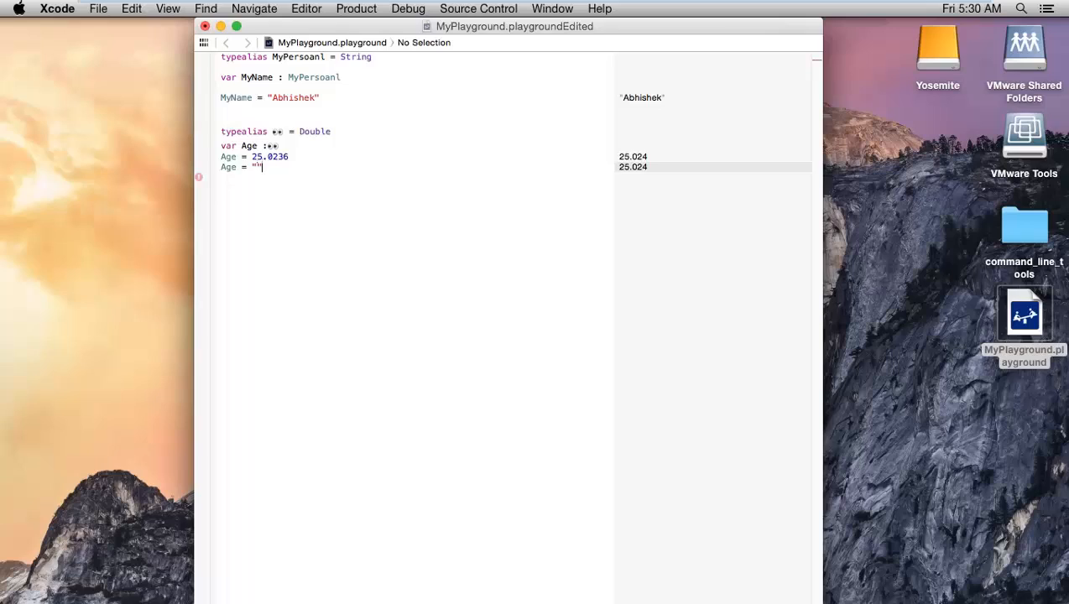
Step: Assign "dfadsf" to Age to show the type error, then delete all code
type("dfadsf")
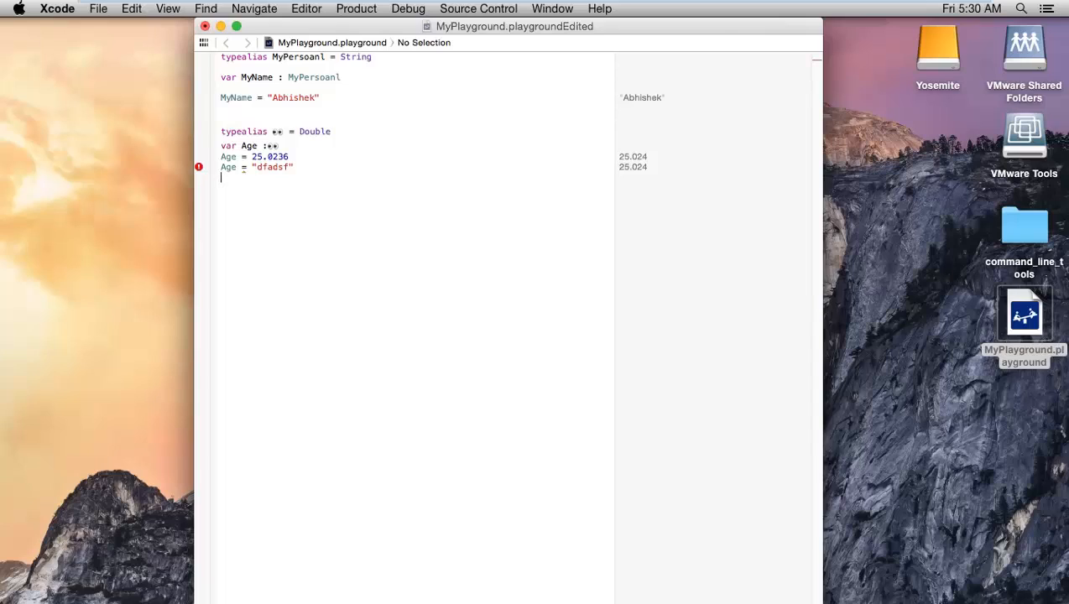
key("Backspace")
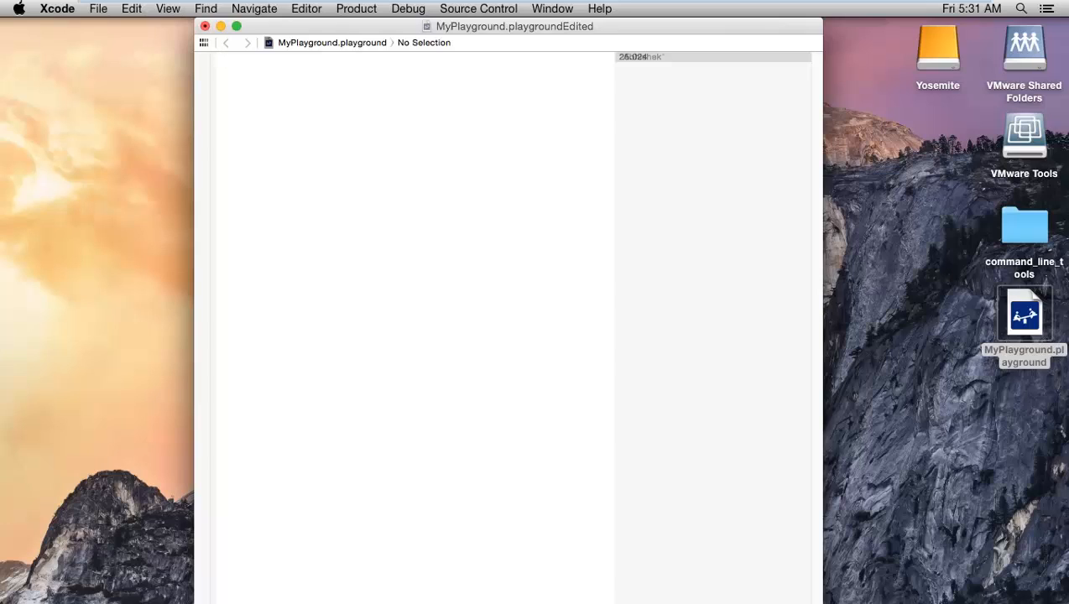
left_click(221, 57)
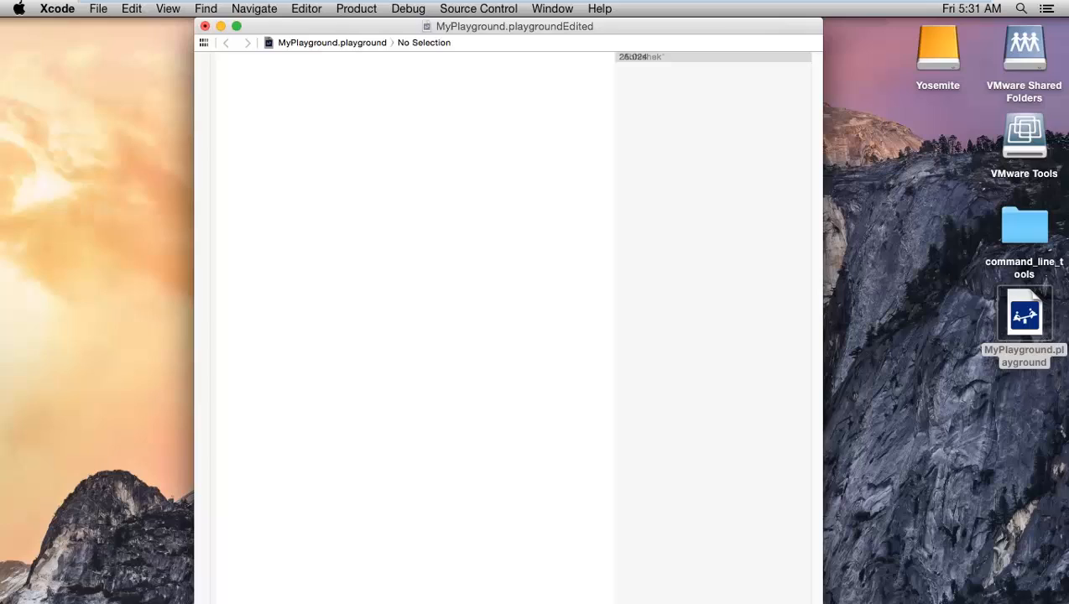
type("true")
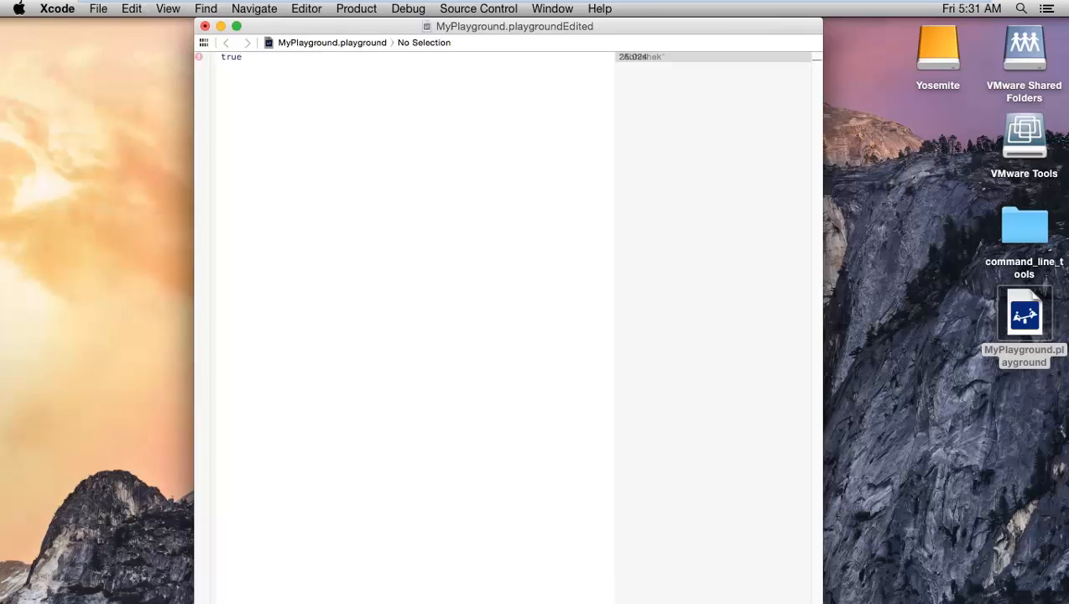
type("false")
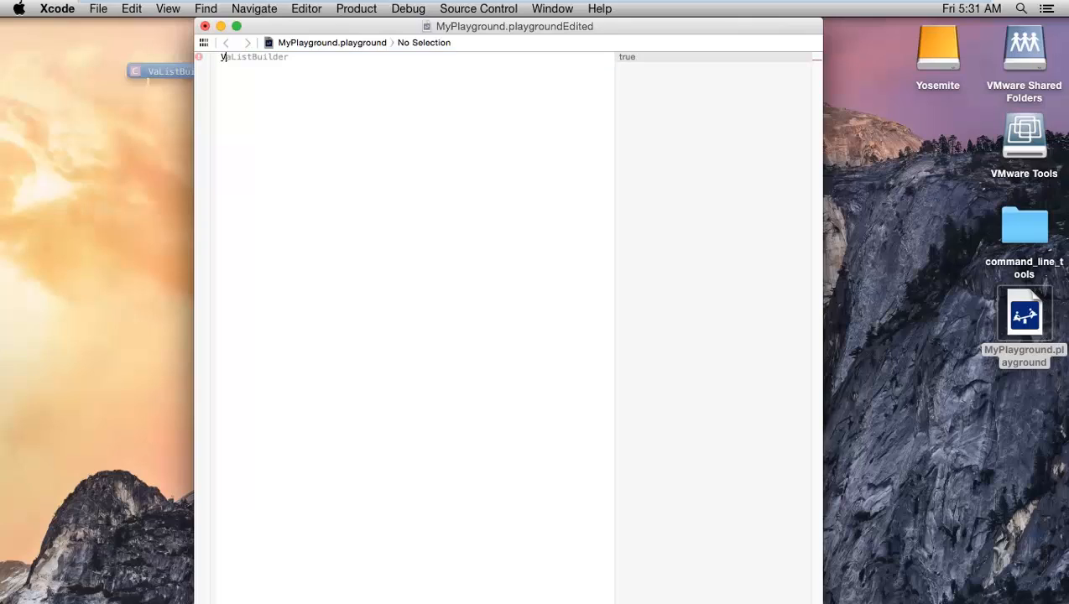
Step: Declare 'var Status : Bool' and assign it true, replacing the failed YES/NO values
type("var Status")
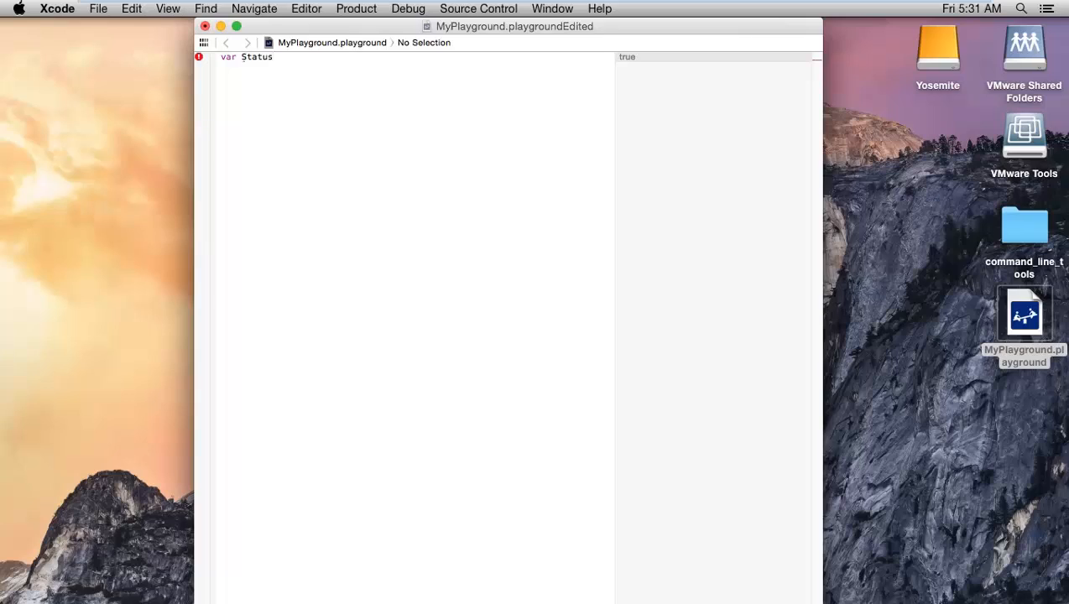
type(":")
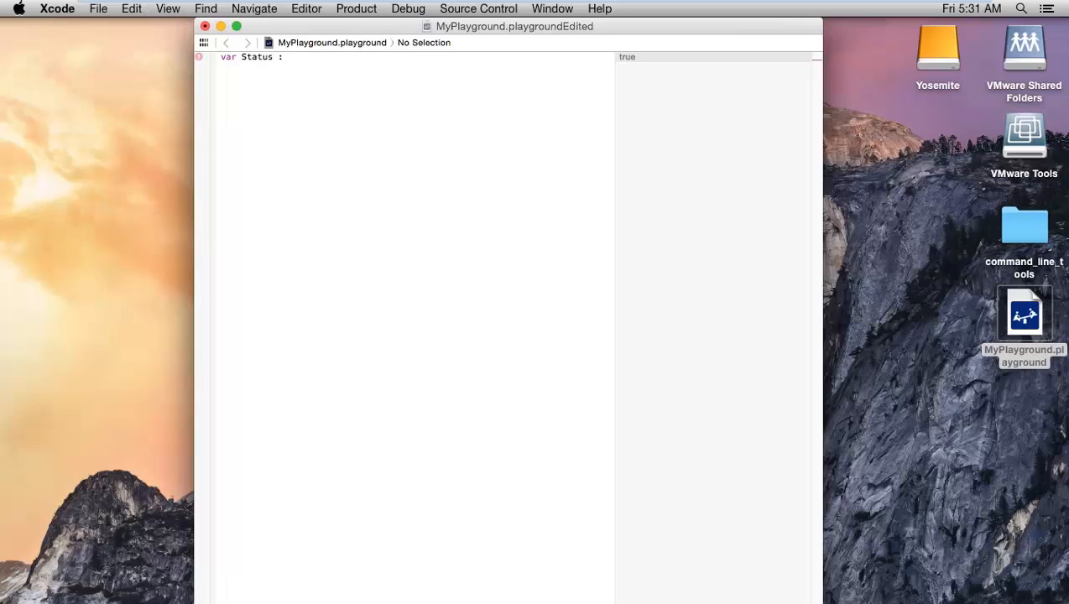
type("Bool")
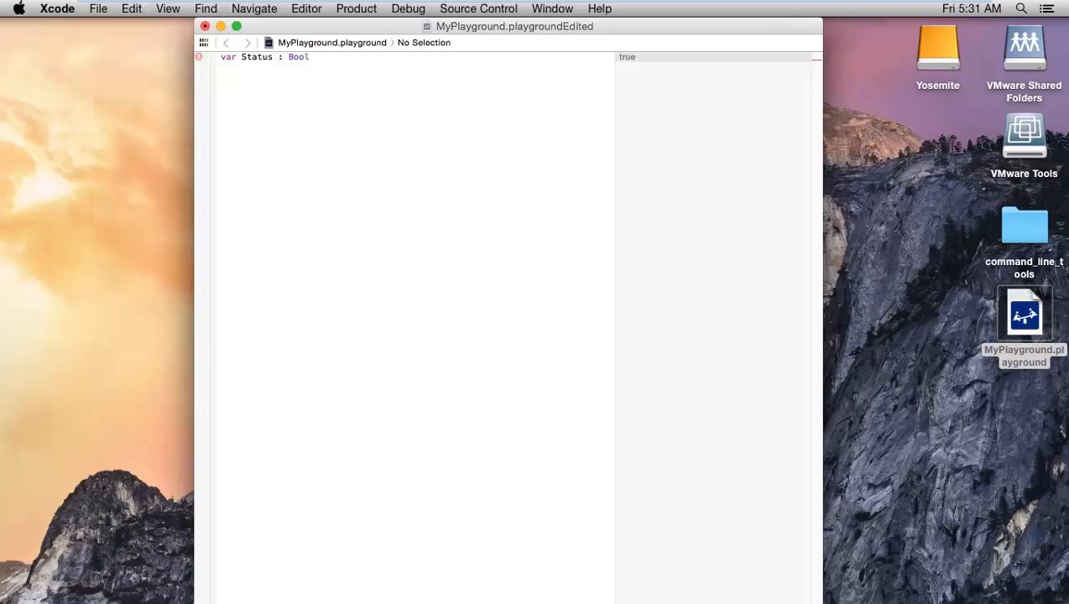
type("s")
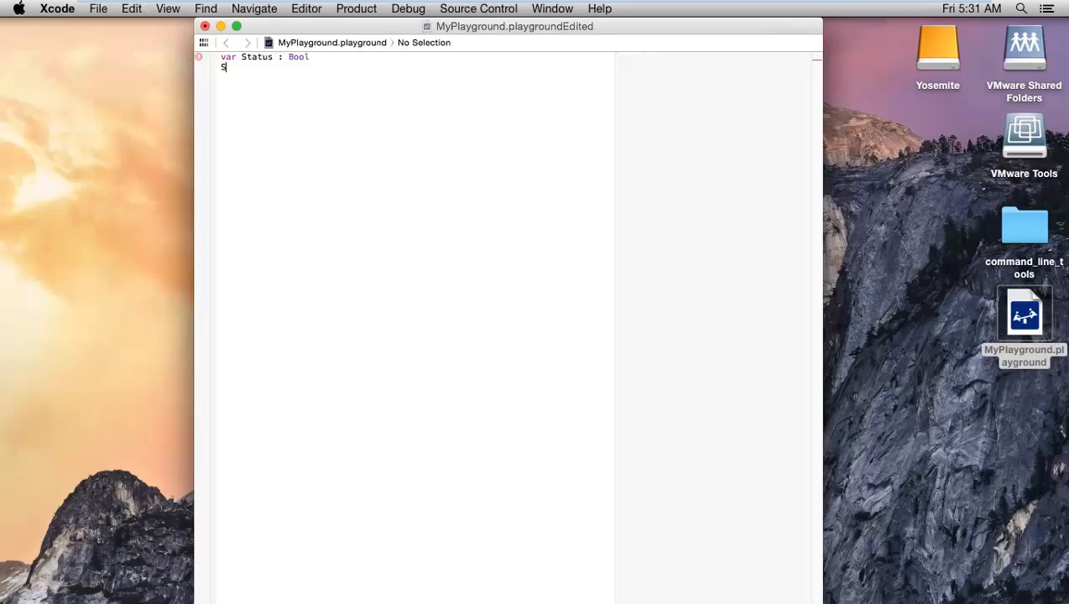
type("tatus =")
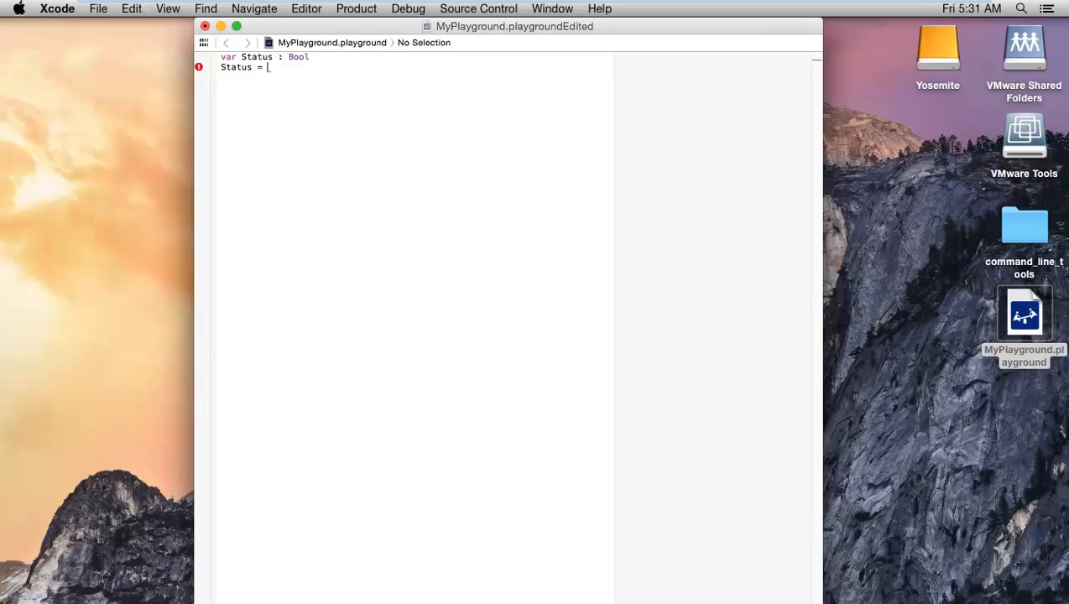
type("YES")
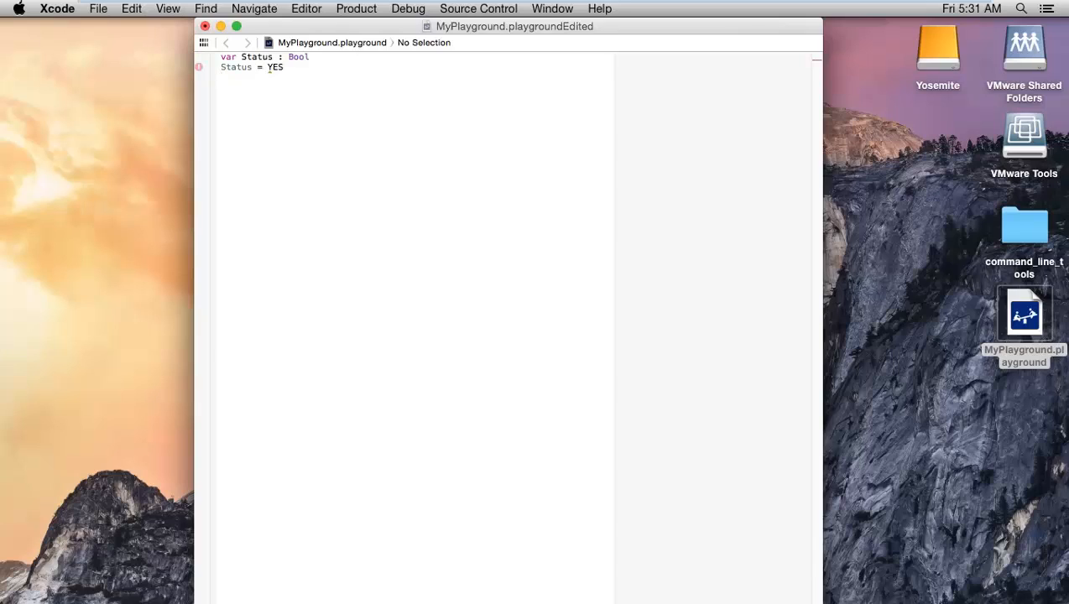
type("NO")
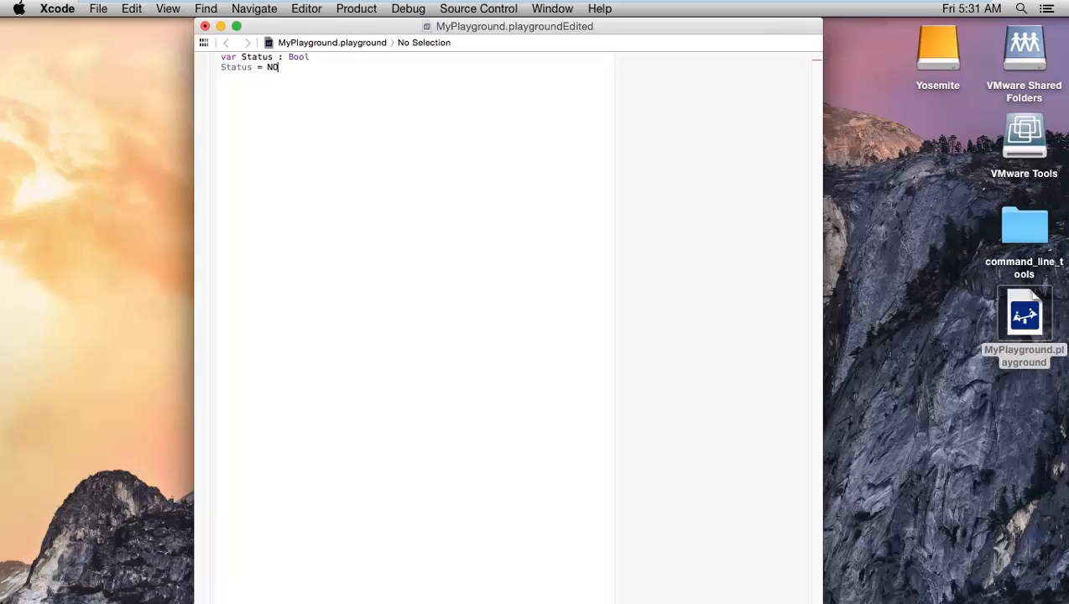
key("backspace")
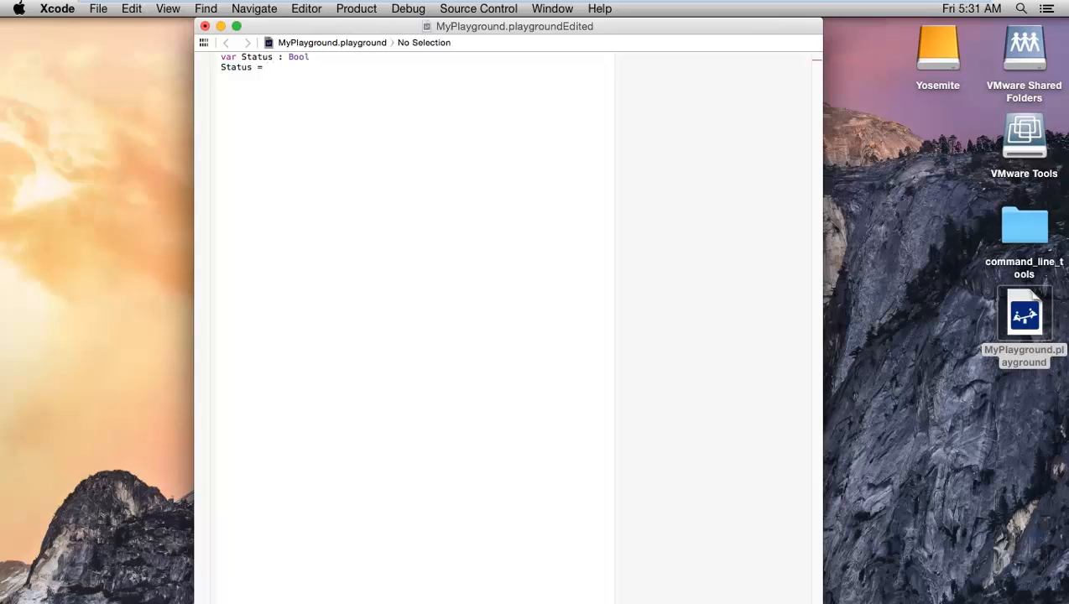
type("true")
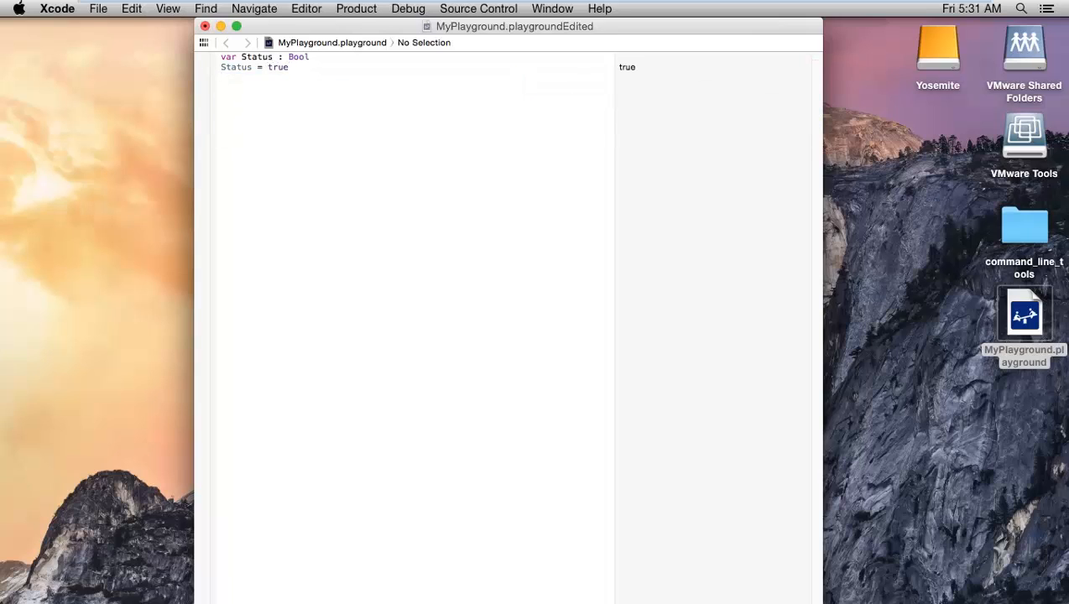
Step: Type Status to show its value, then bring up the aTube Catcher recorder window
type("Status")
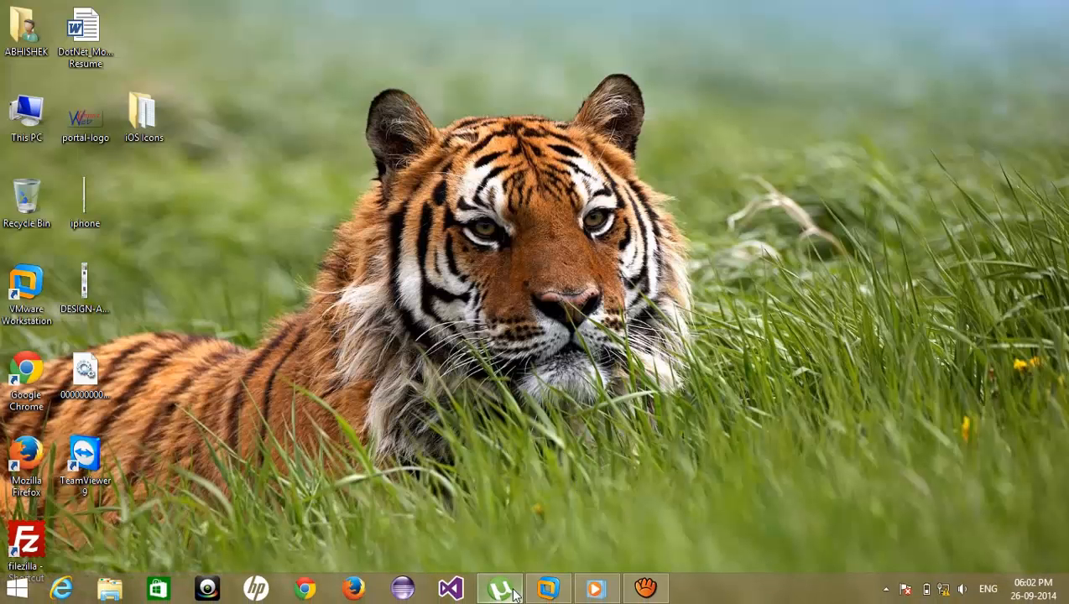
left_click(499, 588)
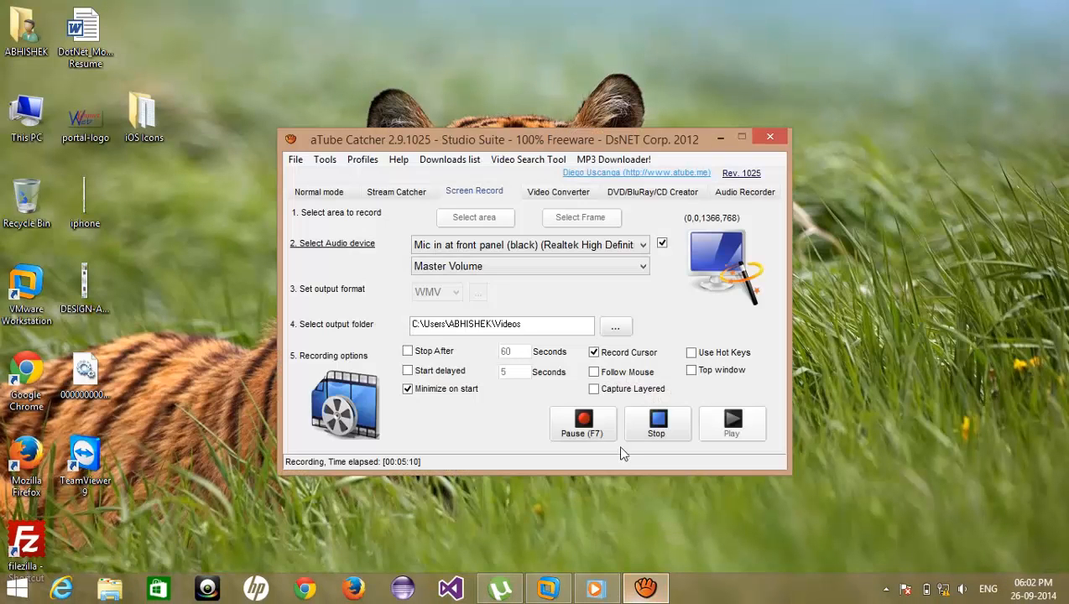